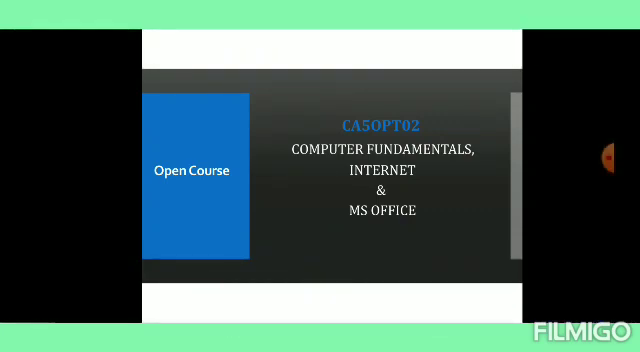
click(196, 170)
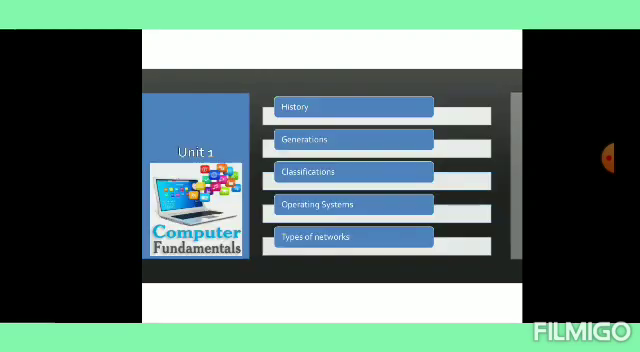